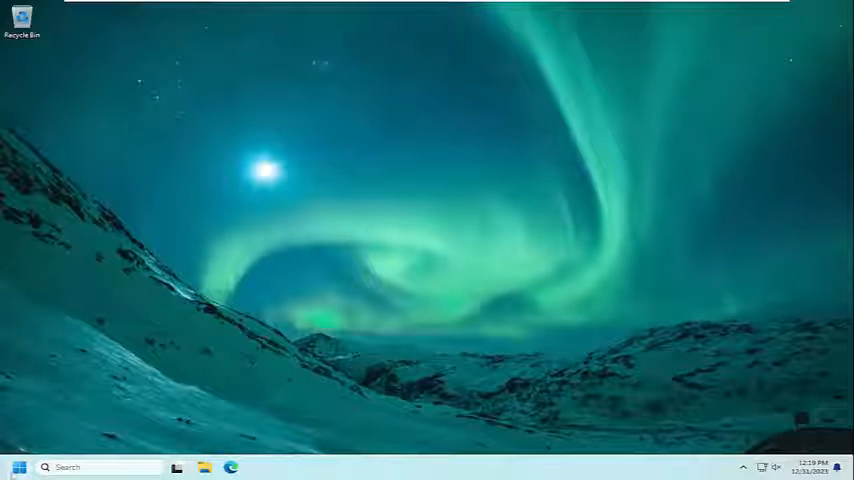
- Search for 'troubleshoot settings' to reach the System Troubleshoot page
text(troubleshoot settings)
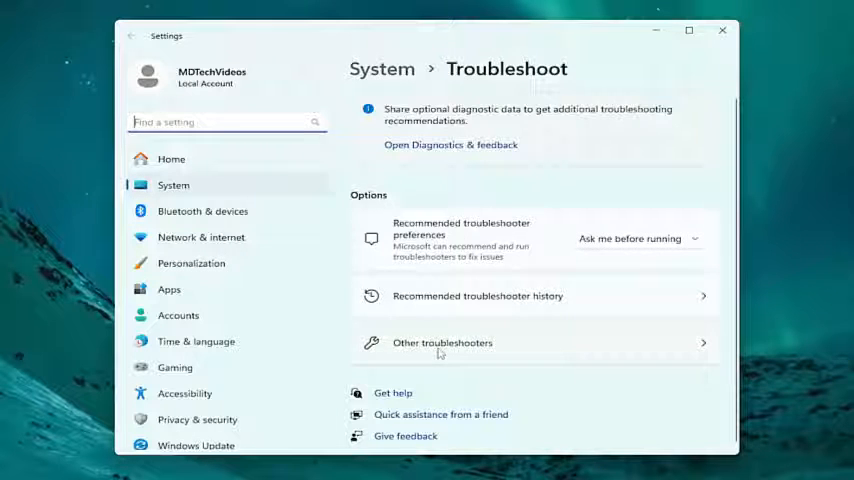
- Run the Windows Update troubleshooter from Other troubleshooters
click(442, 342)
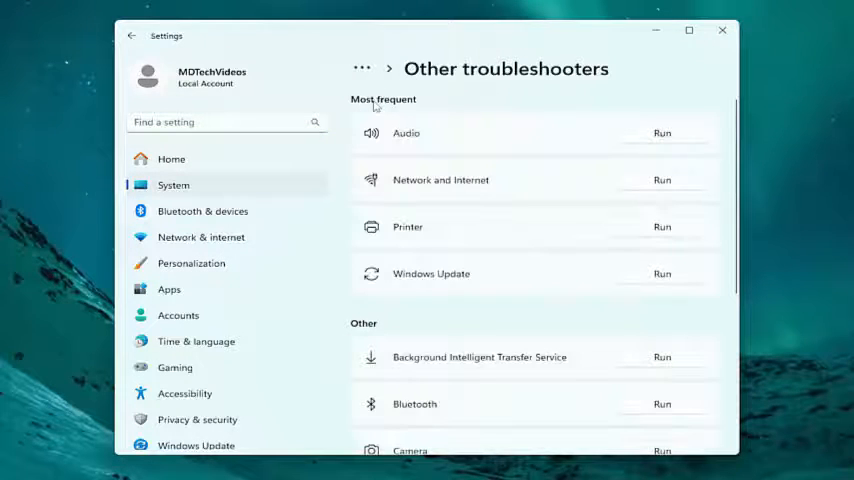
mouse_move(468, 283)
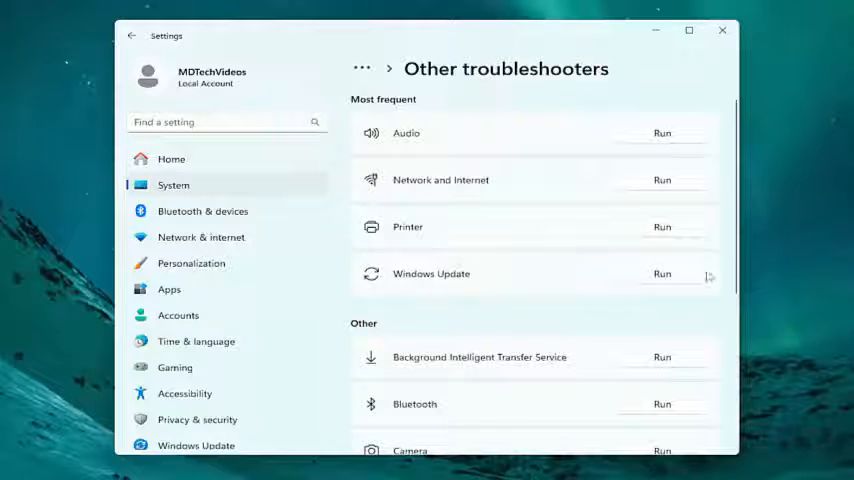
click(662, 273)
text(cmd)
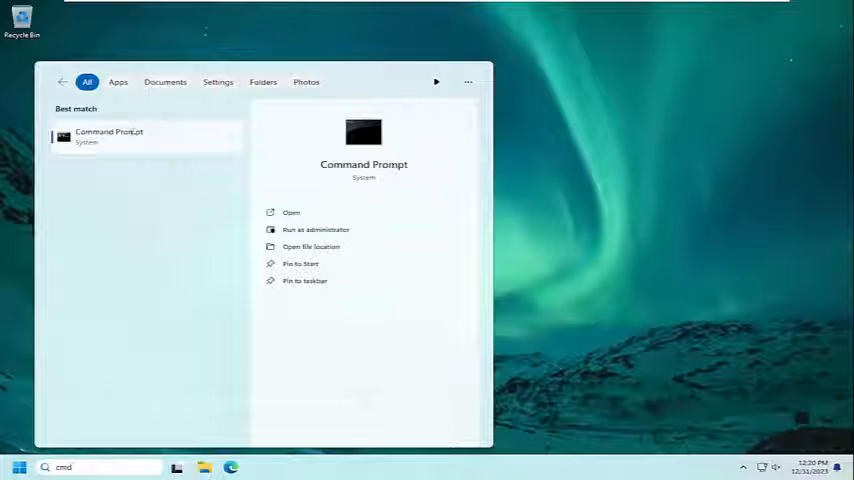
- Run Command Prompt as administrator and approve the User Account Control prompt
right_click(109, 135)
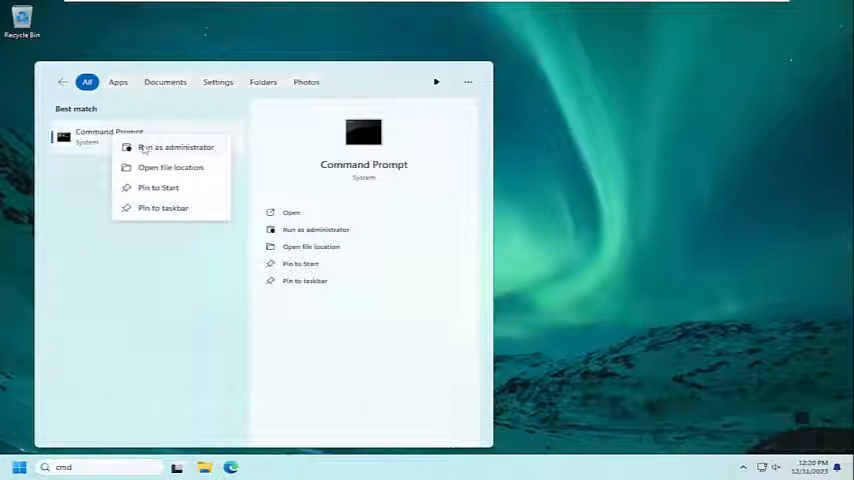
click(175, 147)
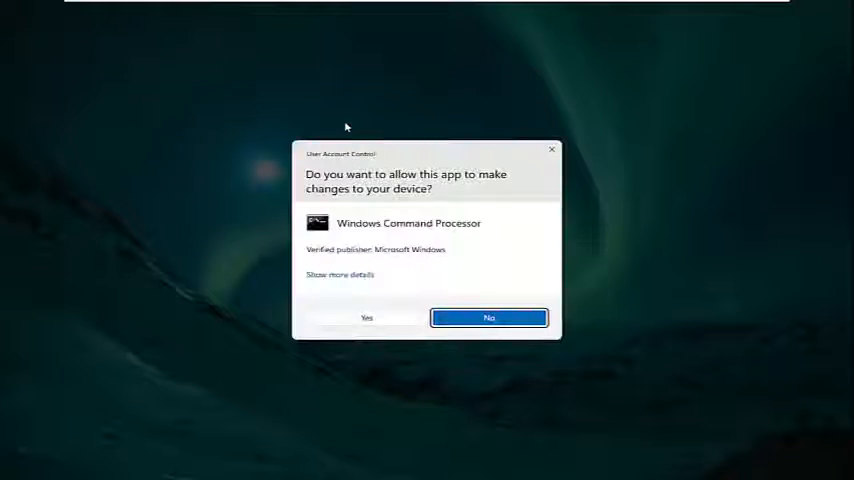
click(489, 317)
text(Dism /Online /Cleanup-Image /RestoreHealth)
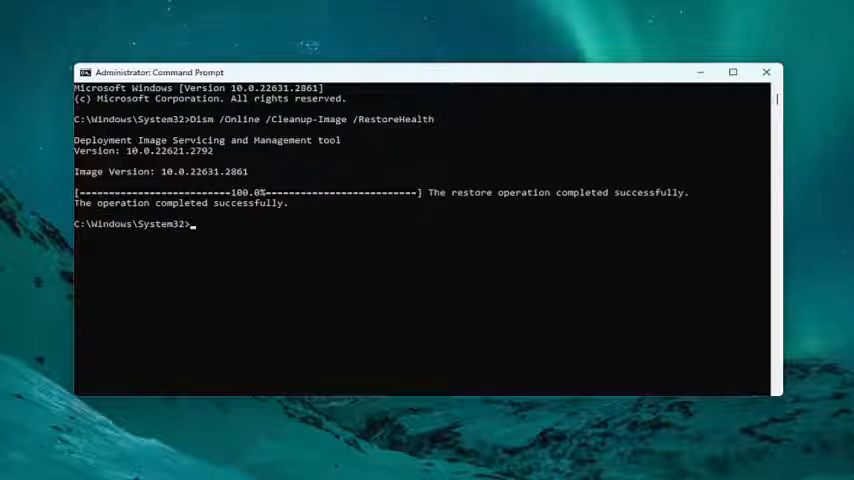
mouse_move(545, 114)
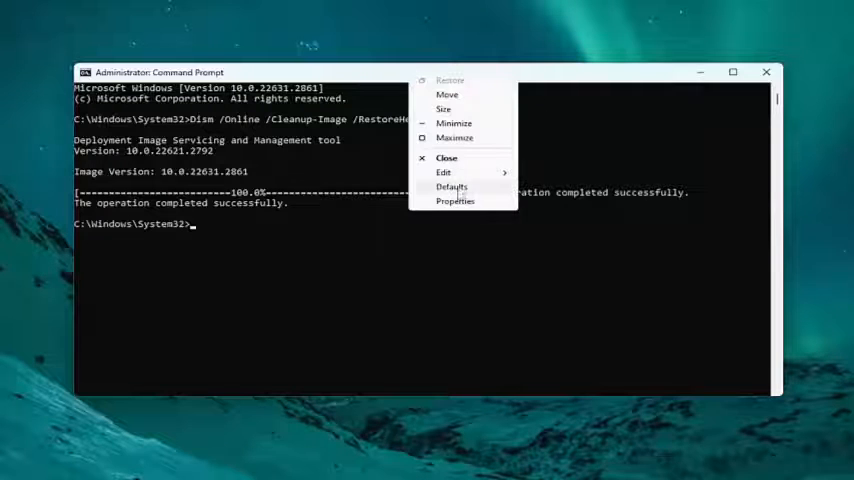
- Paste sfc /scannow into the console through the title bar Edit menu
click(443, 172)
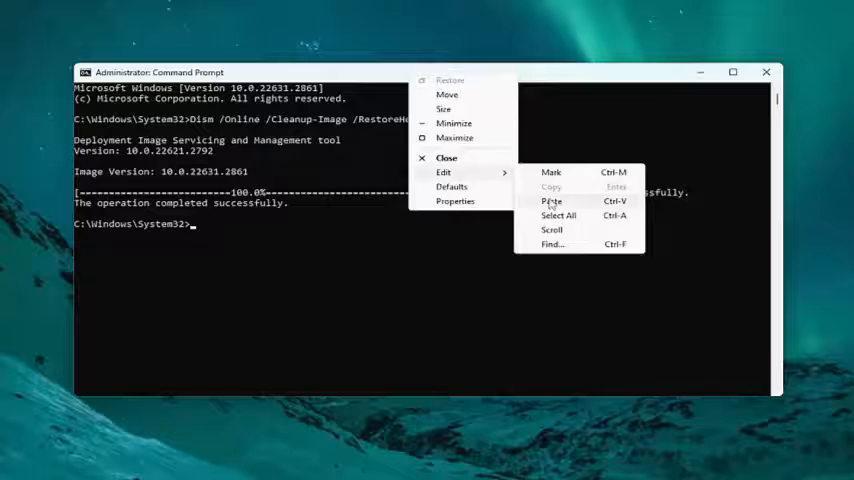
click(551, 201)
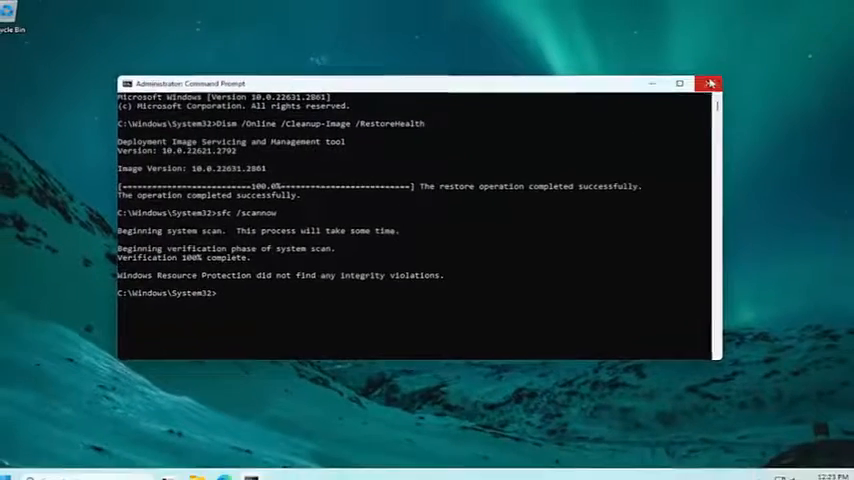
- Reach the Shut down or sign out options from the Start button's right-click menu
right_click(15, 467)
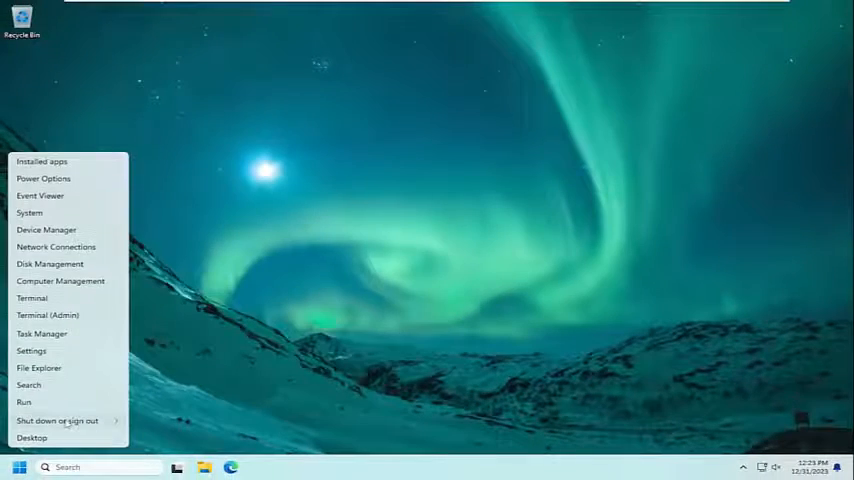
click(57, 420)
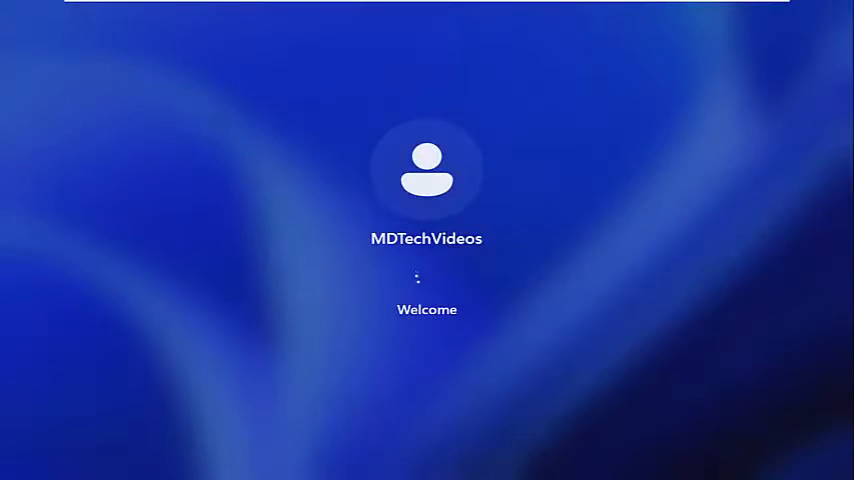